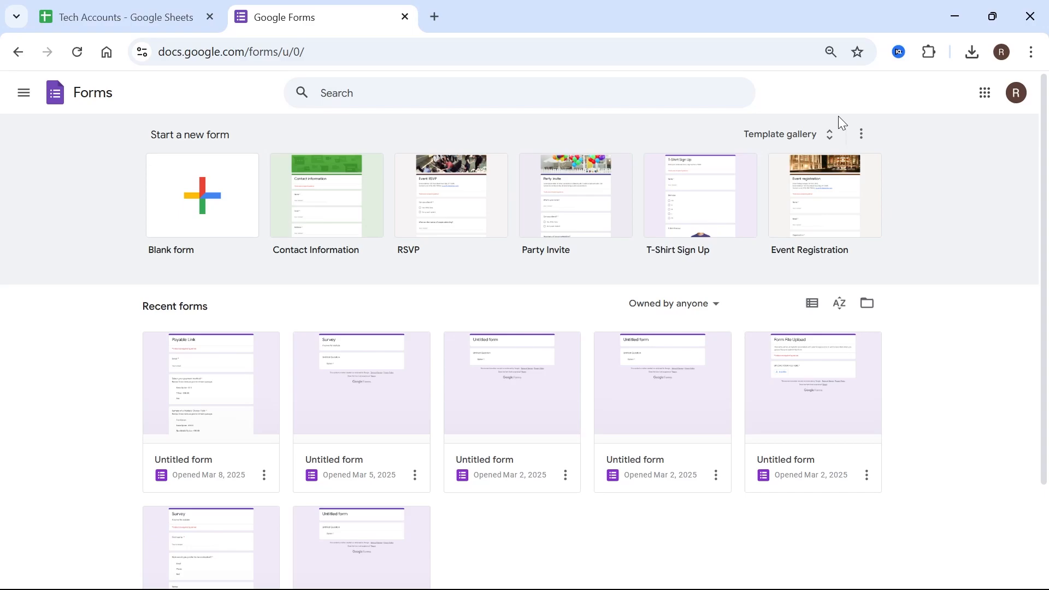
{"action": "mouse_move", "coordinate": [172, 262]}
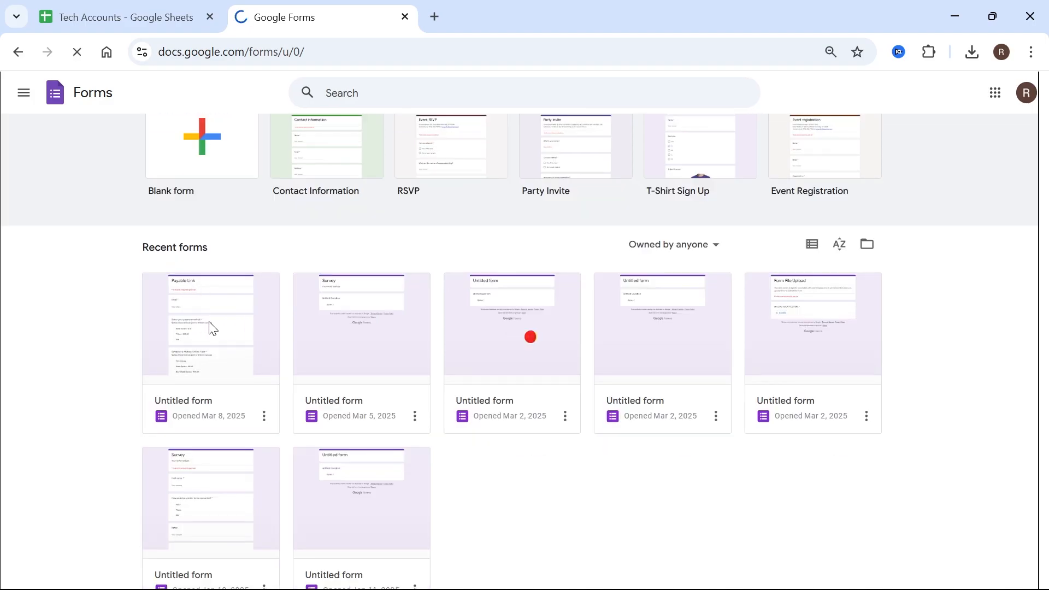
Open the 'Payable Link' form from Recent forms.
{"action": "left_click", "coordinate": [210, 326]}
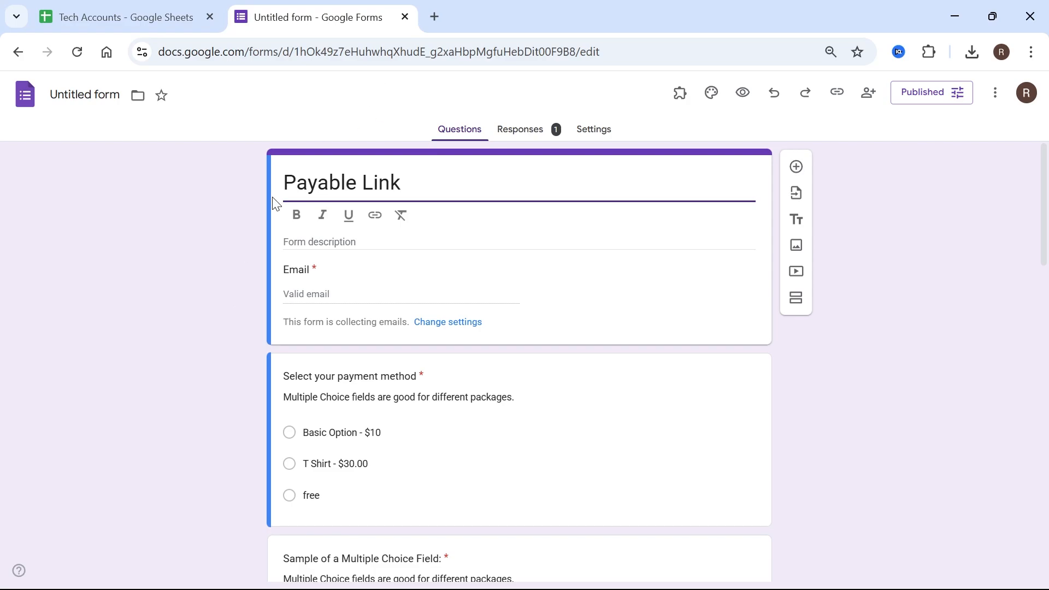
Show the Payable Link form's one-response summary on the Responses tab.
{"action": "left_click", "coordinate": [519, 129]}
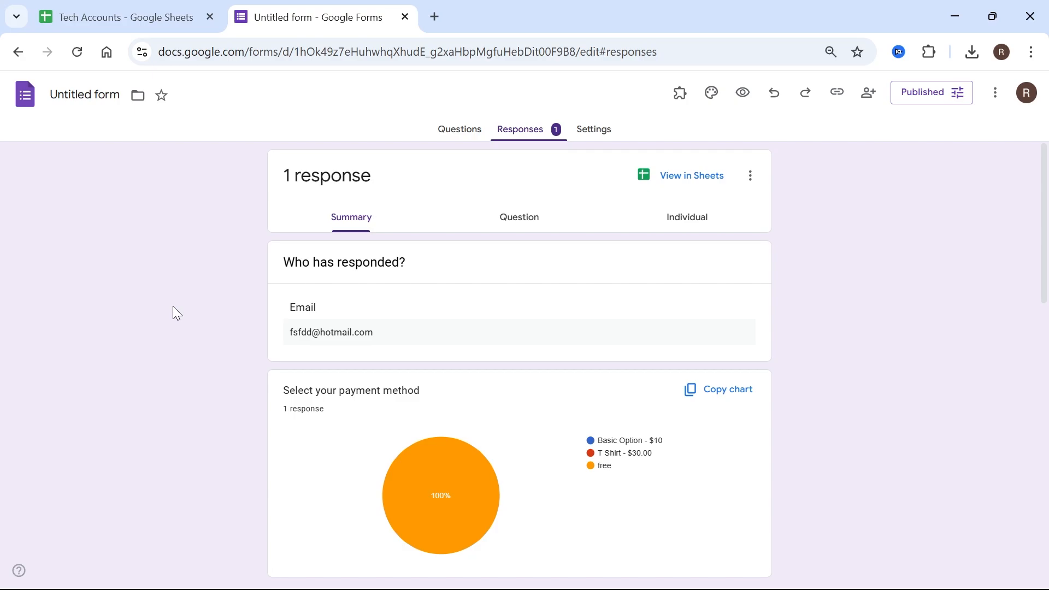
{"action": "mouse_move", "coordinate": [222, 322]}
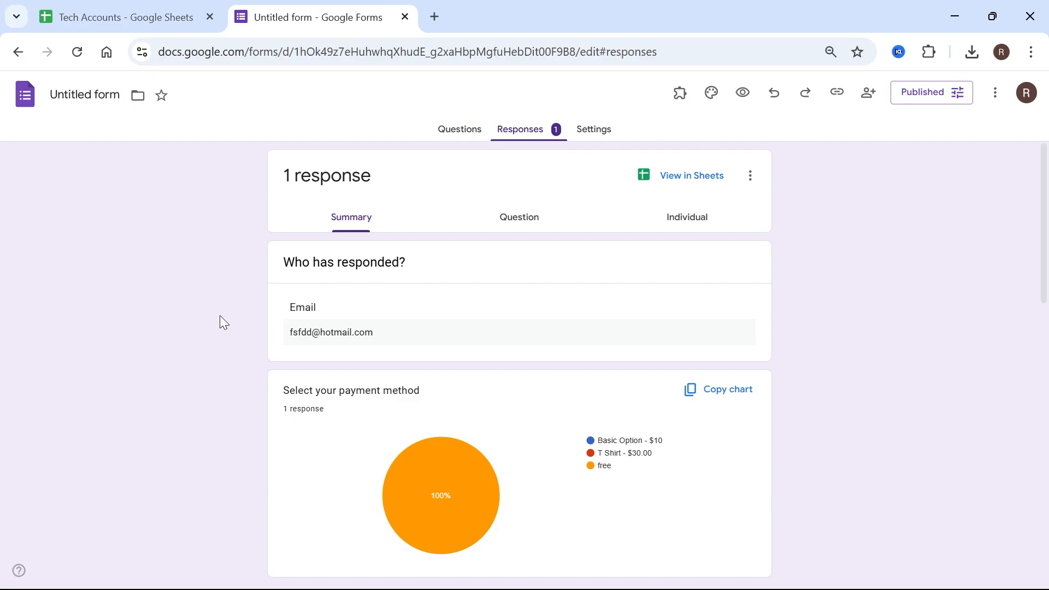
{"action": "mouse_move", "coordinate": [868, 108]}
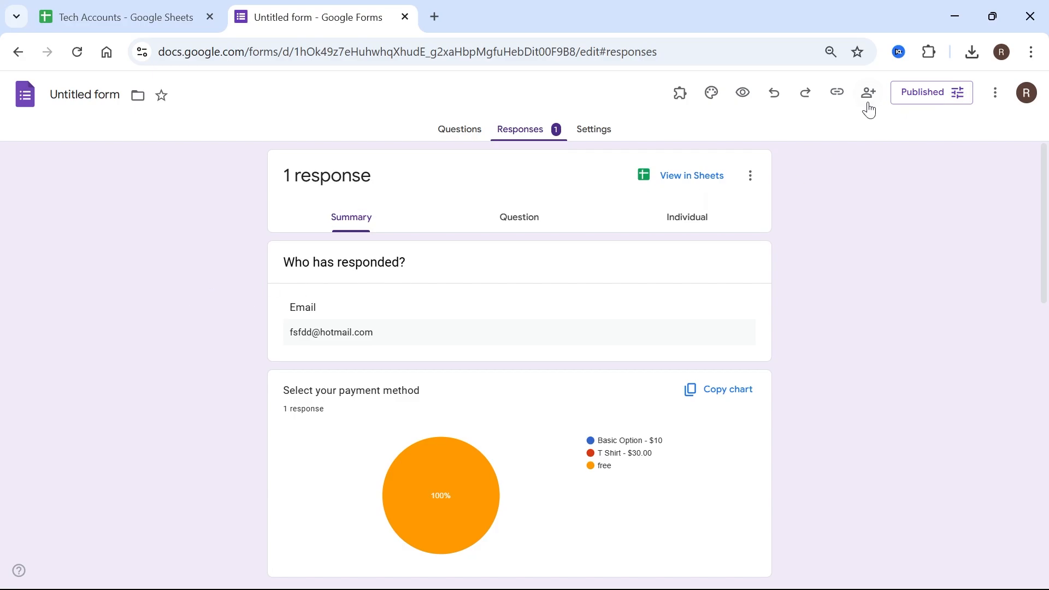
Share the form with 'yourfixgu…' as Editor and send the invitation.
{"action": "left_click", "coordinate": [868, 93]}
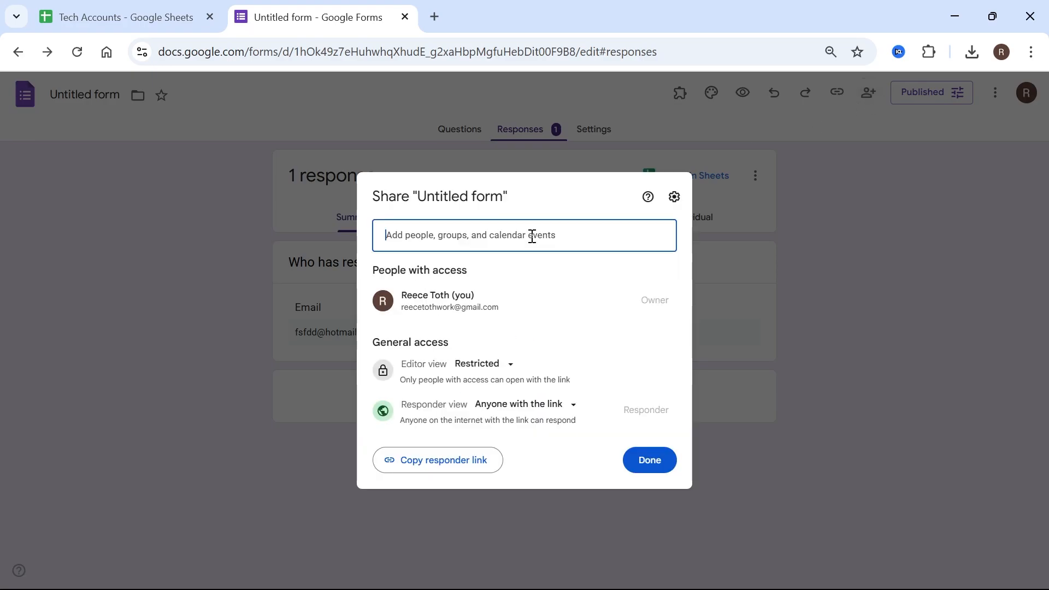
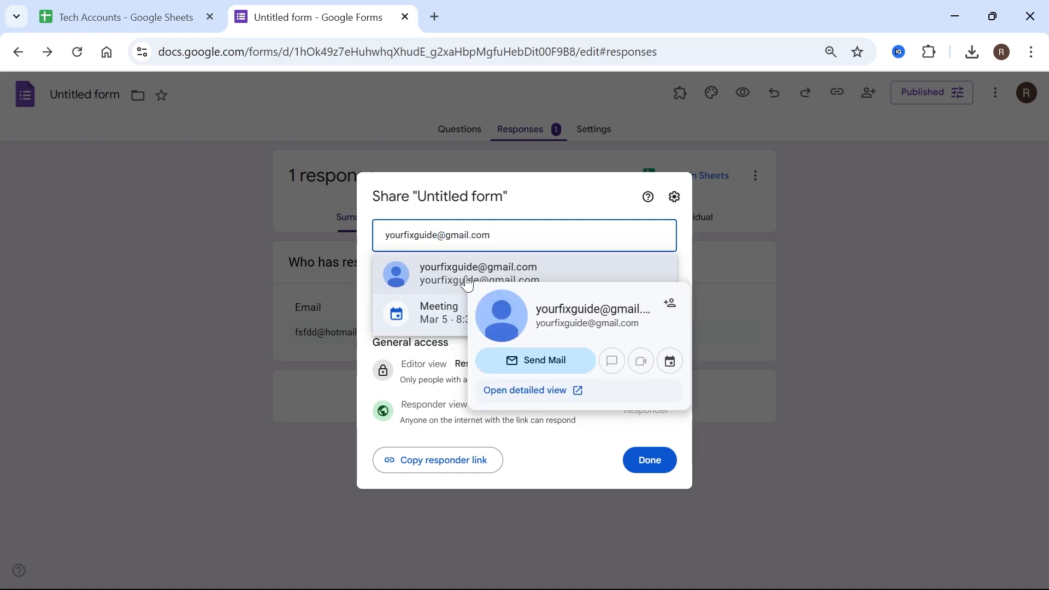
{"action": "left_click", "coordinate": [477, 274]}
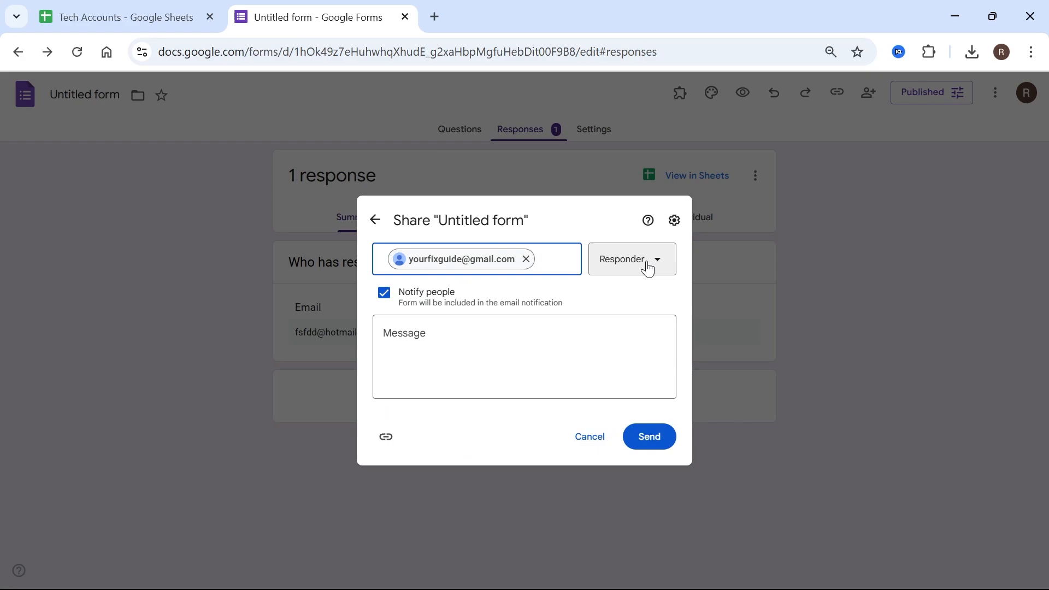
{"action": "left_click", "coordinate": [629, 259]}
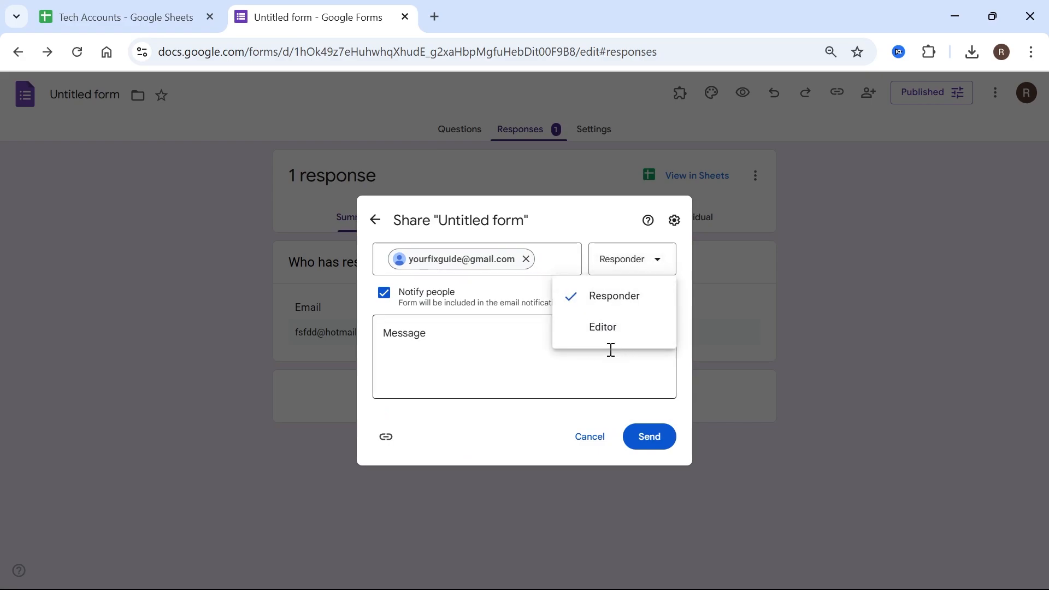
{"action": "mouse_move", "coordinate": [602, 327]}
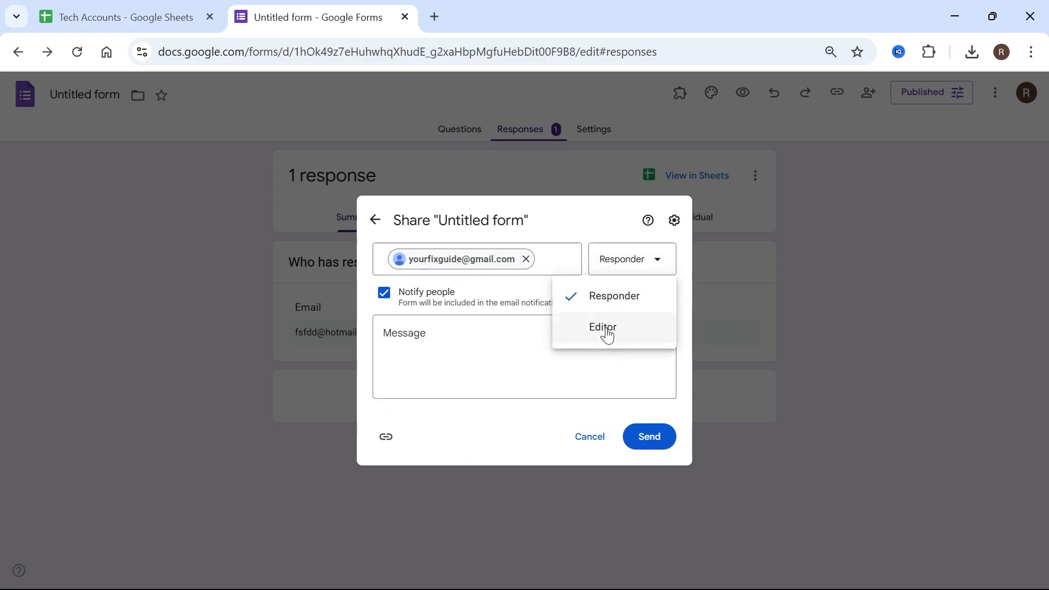
{"action": "left_click", "coordinate": [601, 327]}
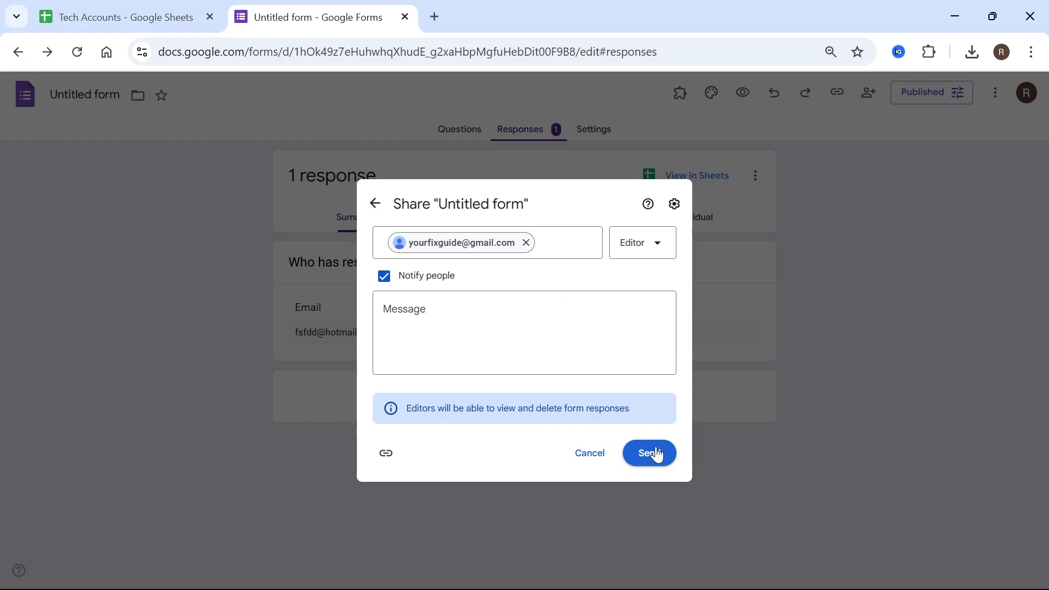
{"action": "left_click", "coordinate": [647, 453]}
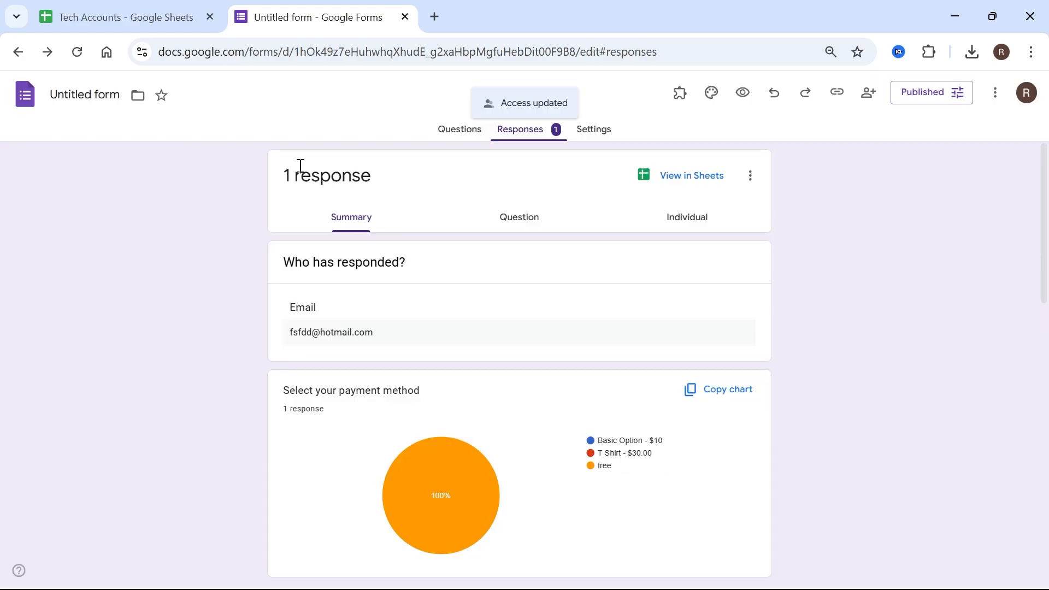
{"action": "mouse_move", "coordinate": [215, 259]}
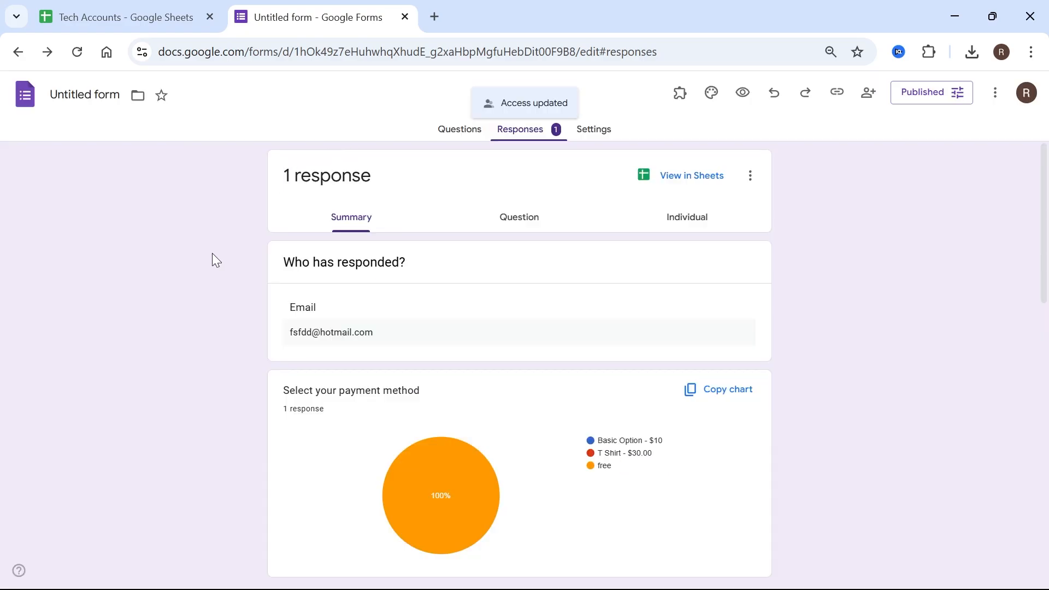
{"action": "mouse_move", "coordinate": [532, 140]}
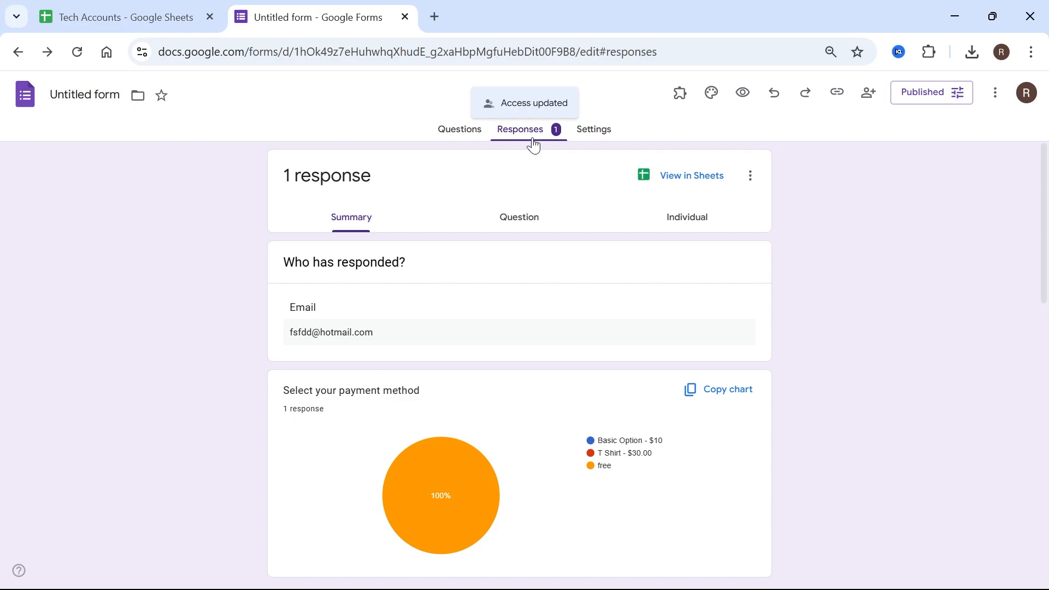
{"action": "mouse_move", "coordinate": [223, 230]}
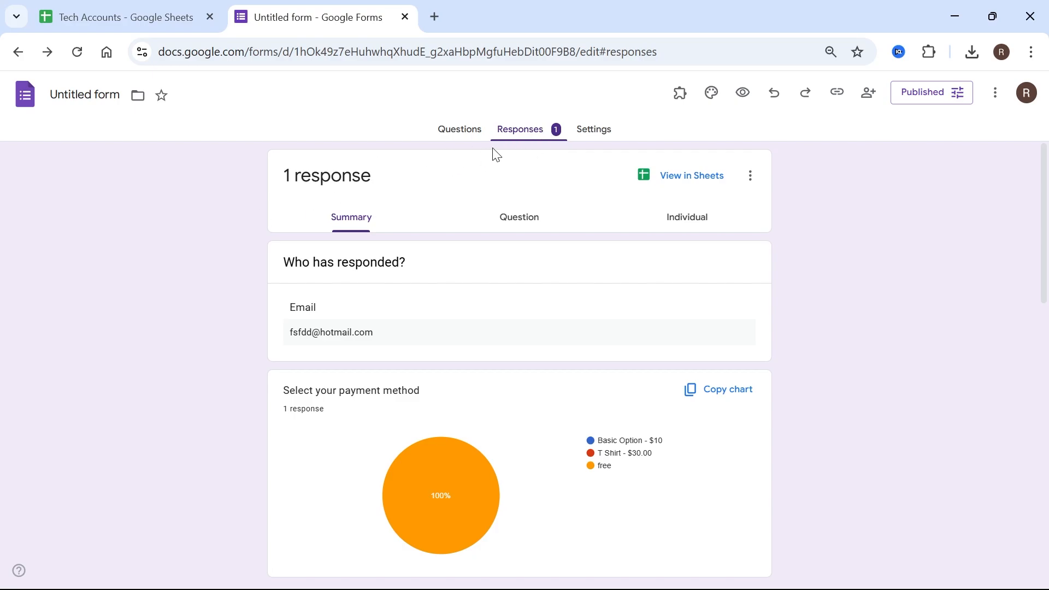
{"action": "mouse_move", "coordinate": [572, 160]}
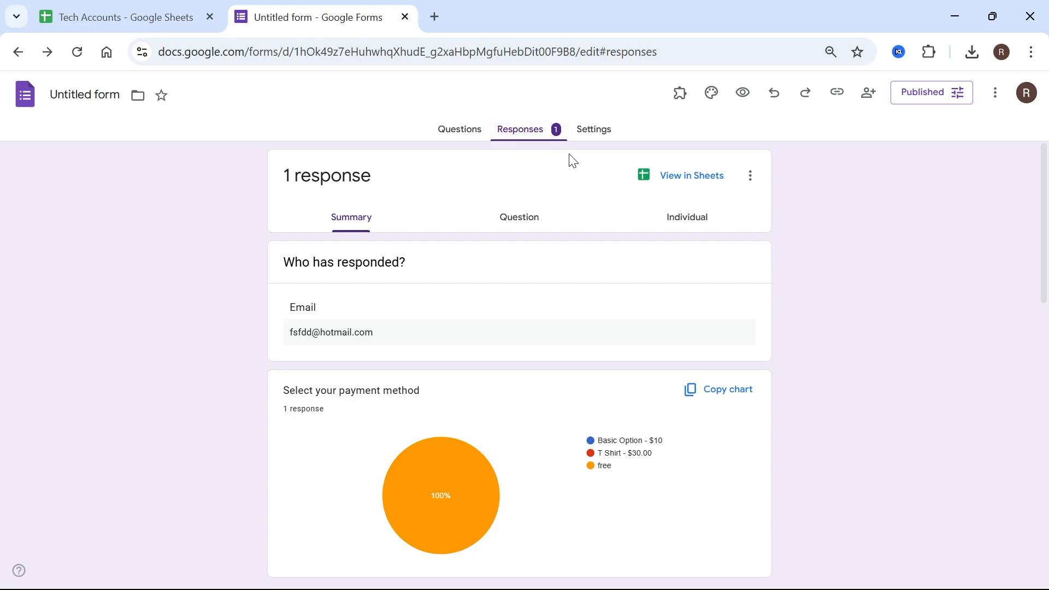
Download all Payable Link responses as a .csv file.
{"action": "left_click", "coordinate": [750, 175]}
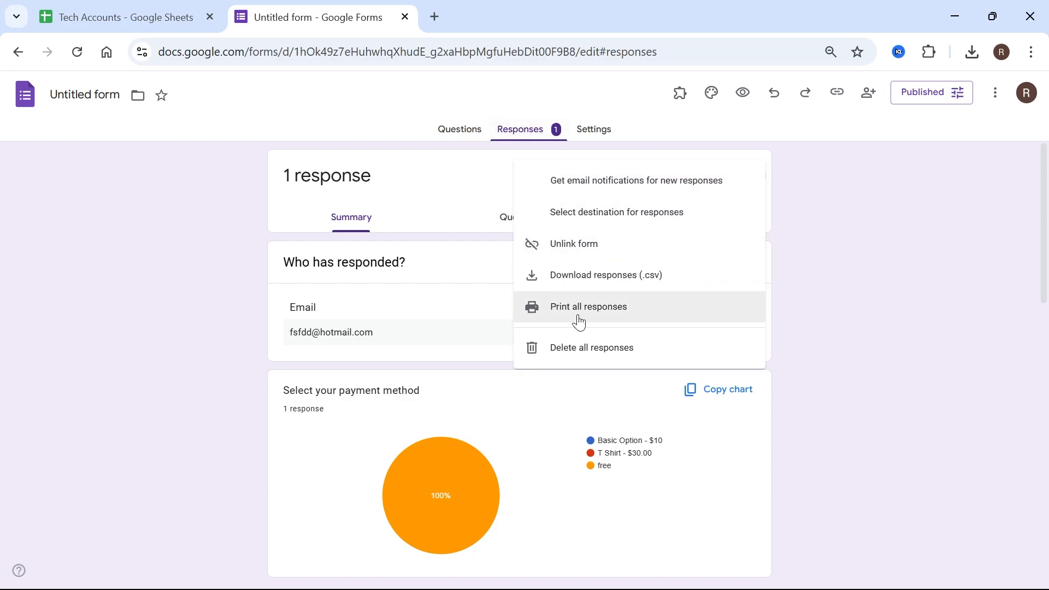
{"action": "mouse_move", "coordinate": [620, 275]}
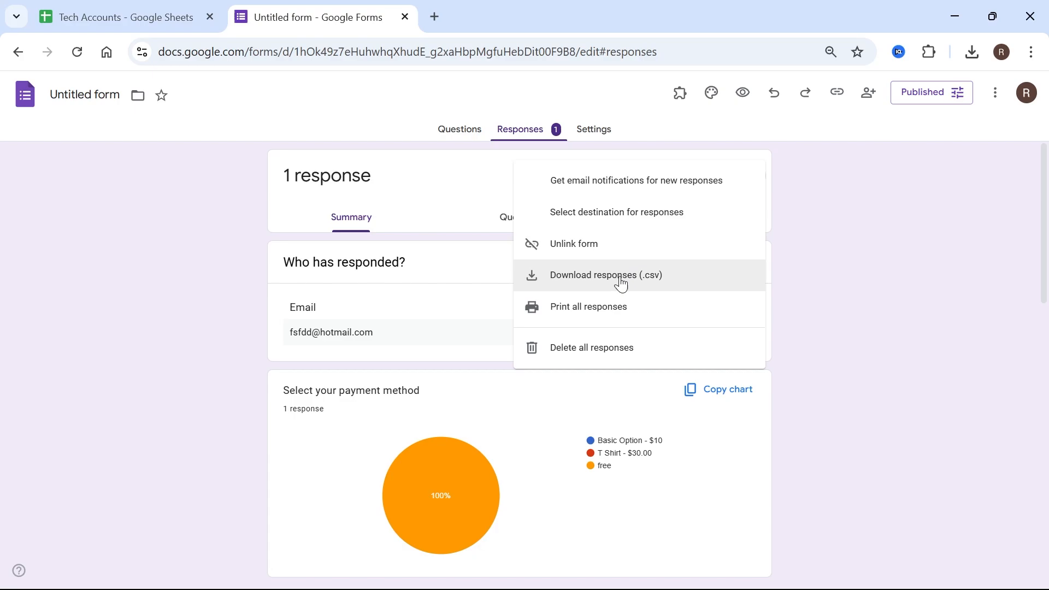
{"action": "left_click", "coordinate": [605, 275]}
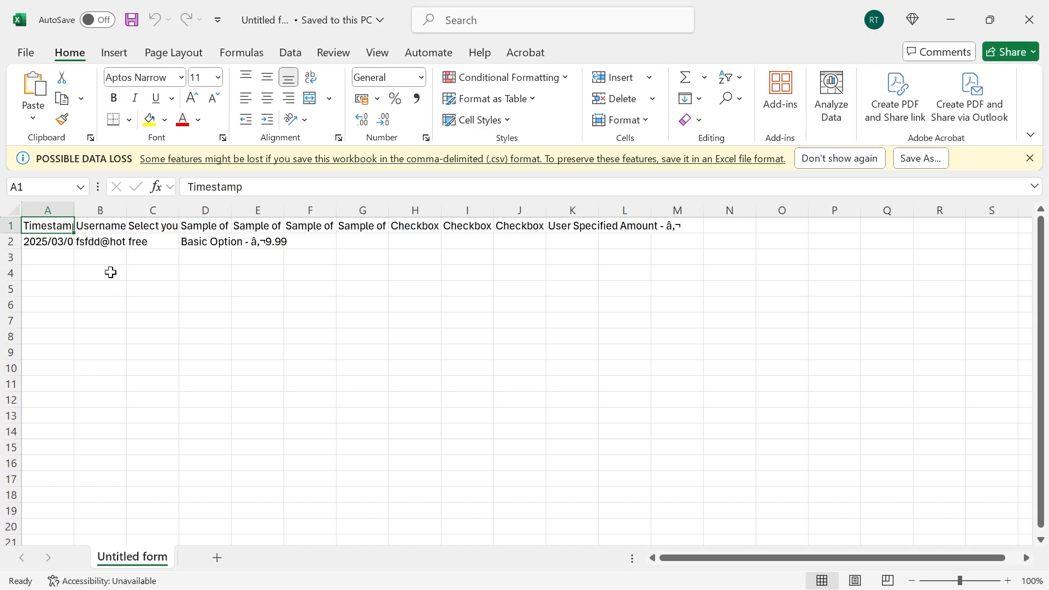
{"action": "mouse_move", "coordinate": [269, 296]}
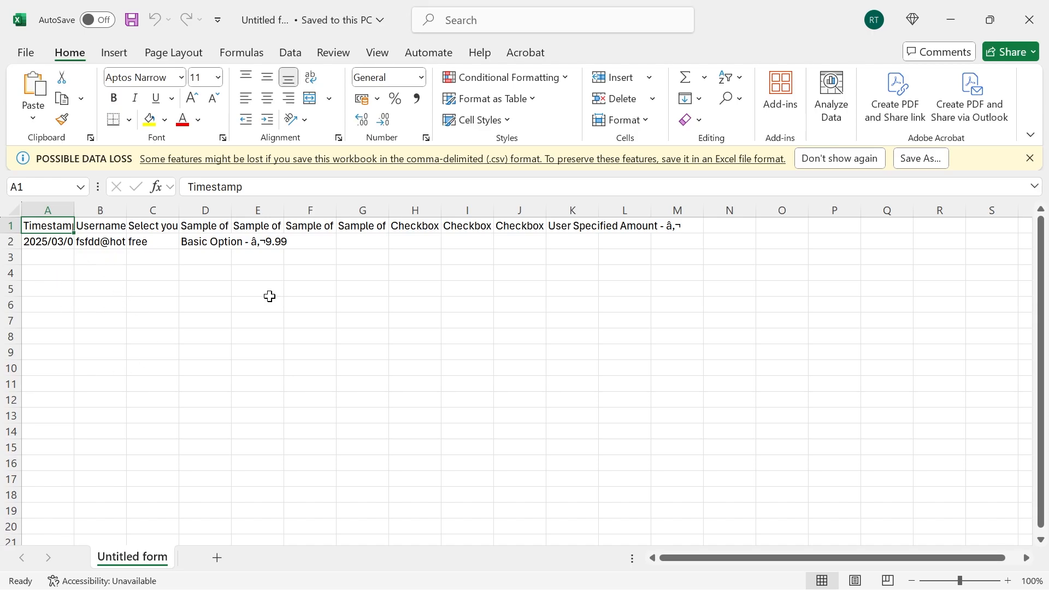
{"action": "mouse_move", "coordinate": [266, 280]}
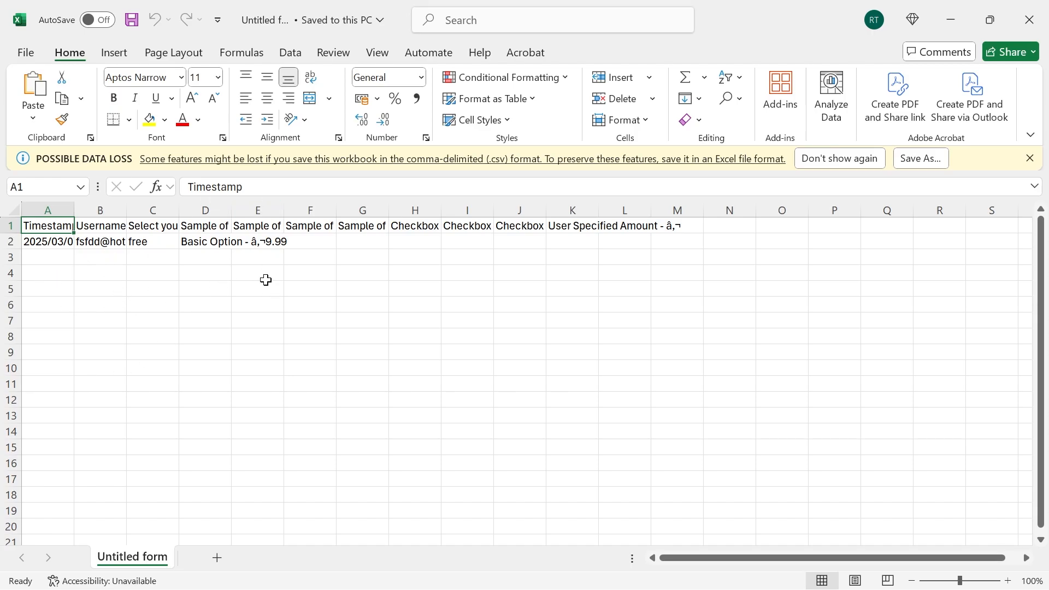
{"action": "mouse_move", "coordinate": [232, 294]}
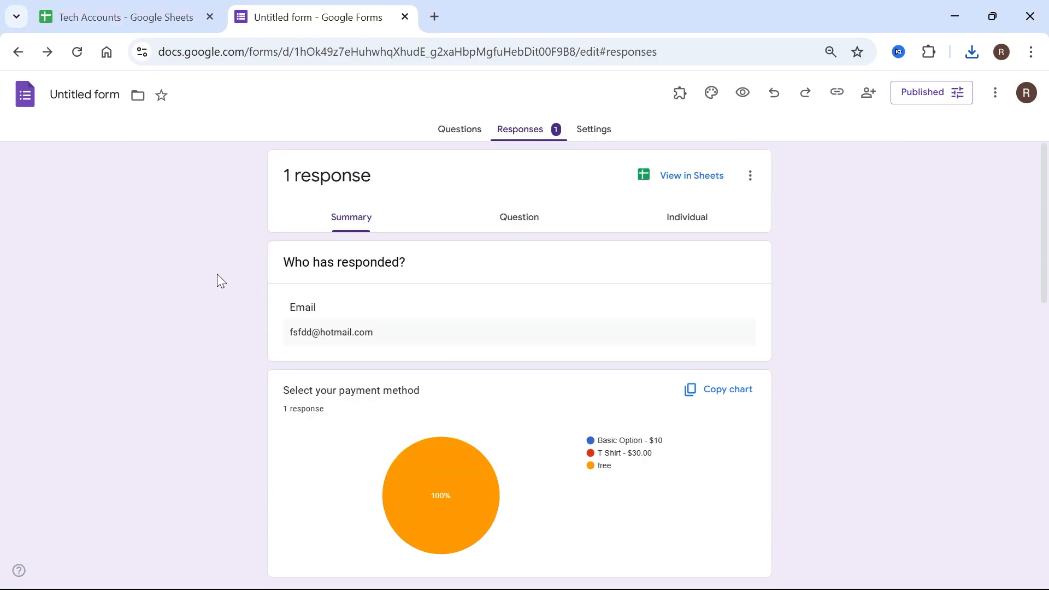
Open the linked 'Payable Link (Responses)' spreadsheet via View in Sheets.
{"action": "left_click", "coordinate": [691, 175]}
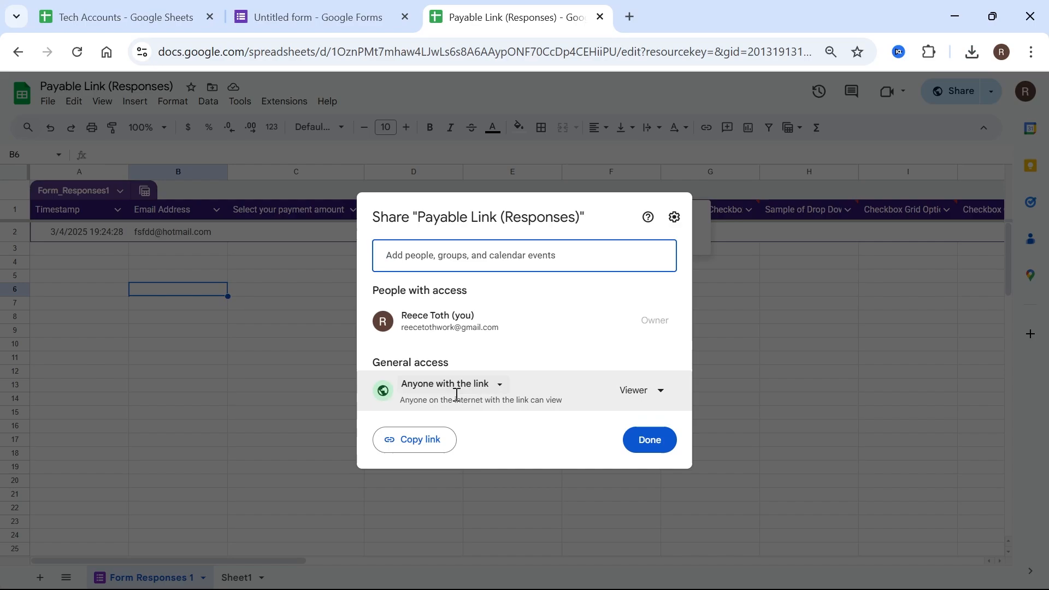
Copy the 'Payable Link (Responses)' share link and close the Share dialog.
{"action": "left_click", "coordinate": [414, 438]}
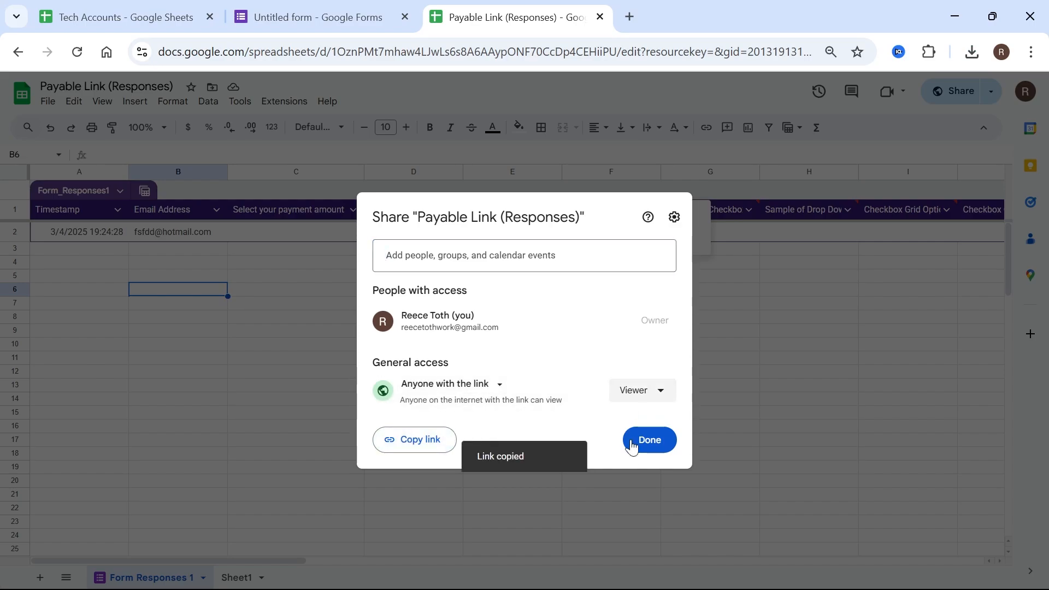
{"action": "left_click", "coordinate": [646, 439]}
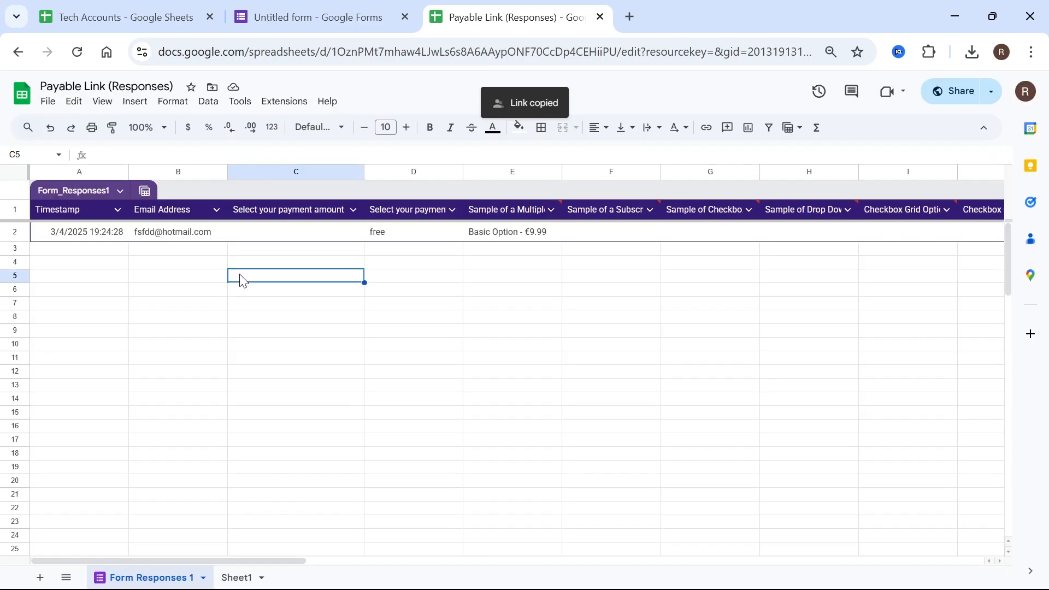